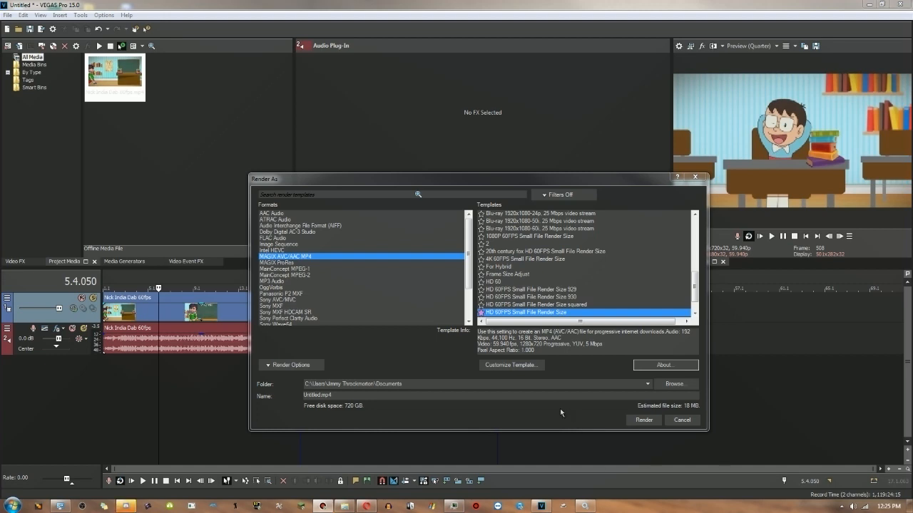
{"action": "mouse_move", "coordinate": [537, 393]}
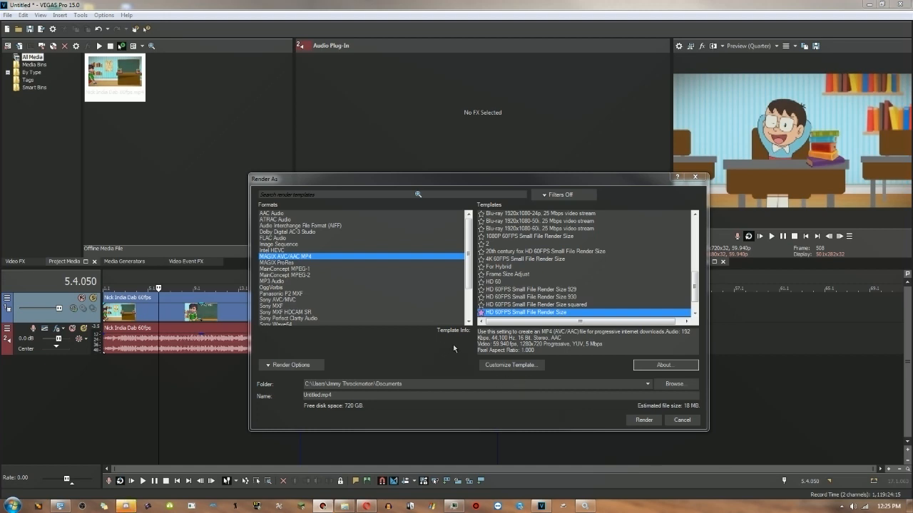
{"action": "mouse_move", "coordinate": [466, 347]}
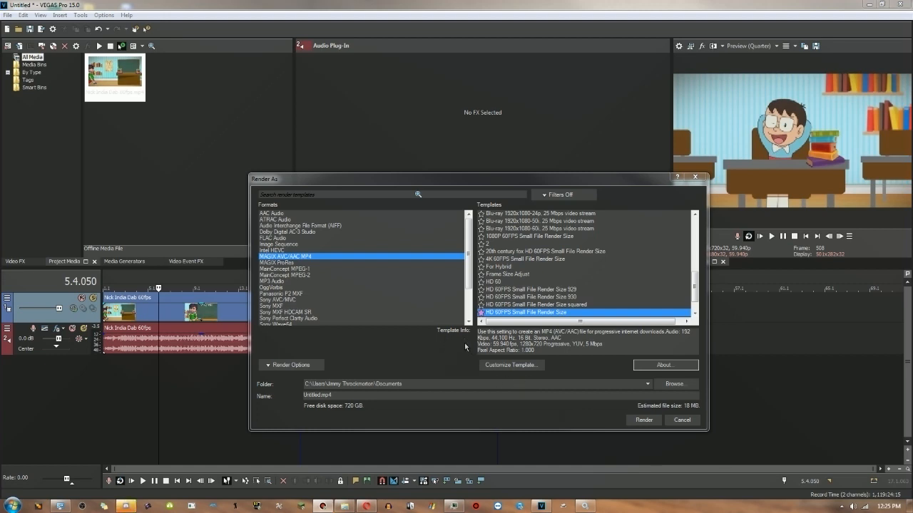
- Open Customize Template for the HD 60FPS MP4 template, showing 720p at 59.94 fps
{"action": "left_click", "coordinate": [511, 365]}
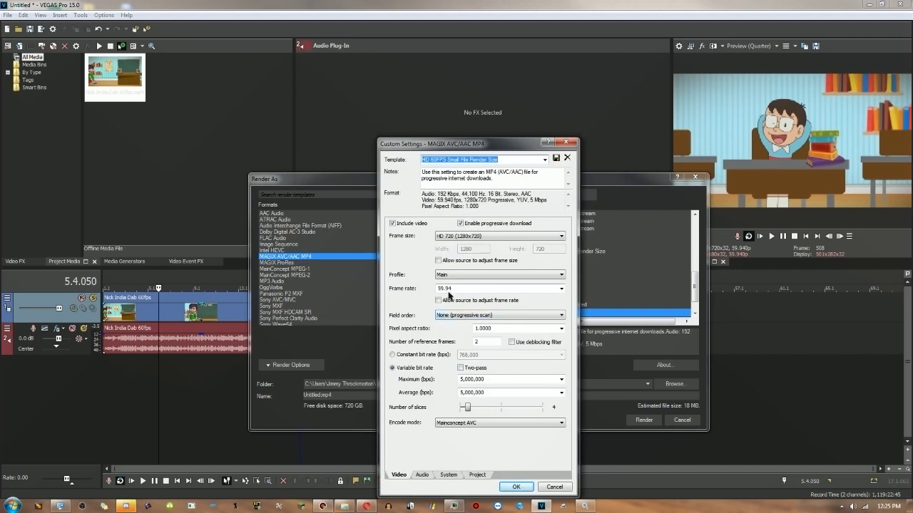
{"action": "mouse_move", "coordinate": [440, 305]}
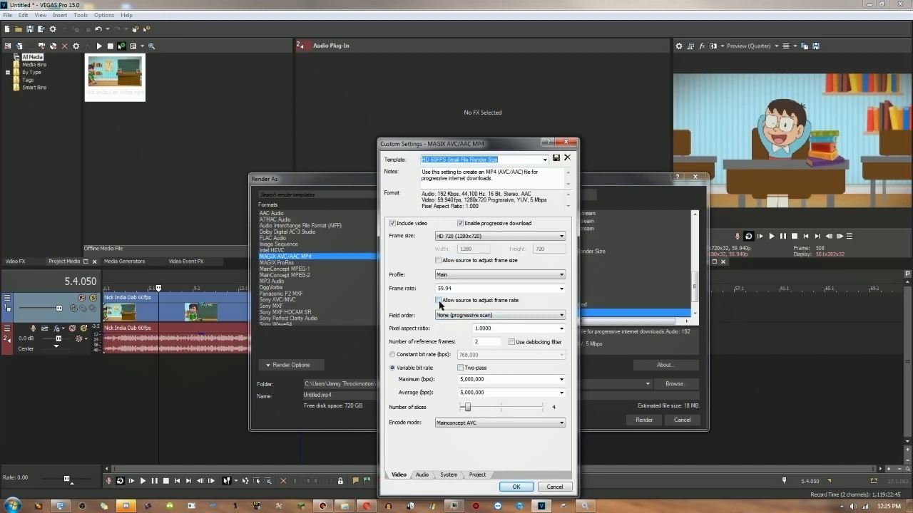
{"action": "mouse_move", "coordinate": [444, 309]}
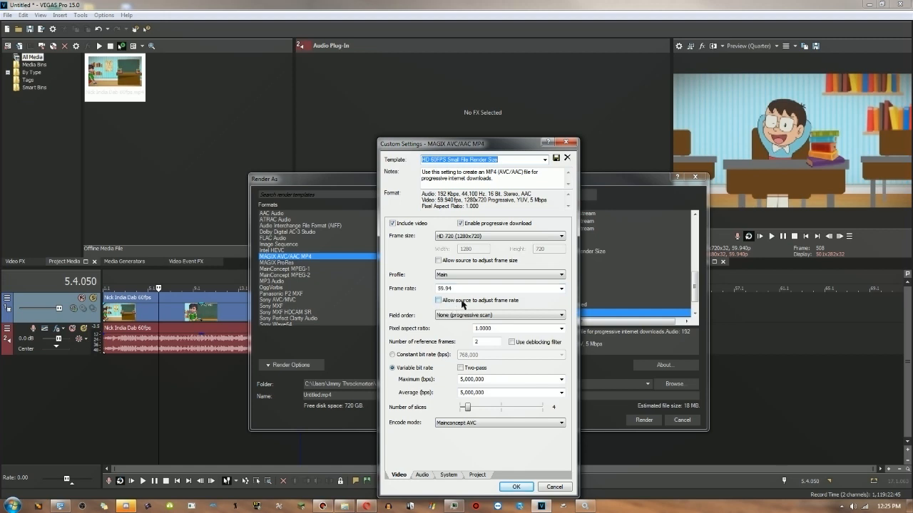
{"action": "mouse_move", "coordinate": [430, 301]}
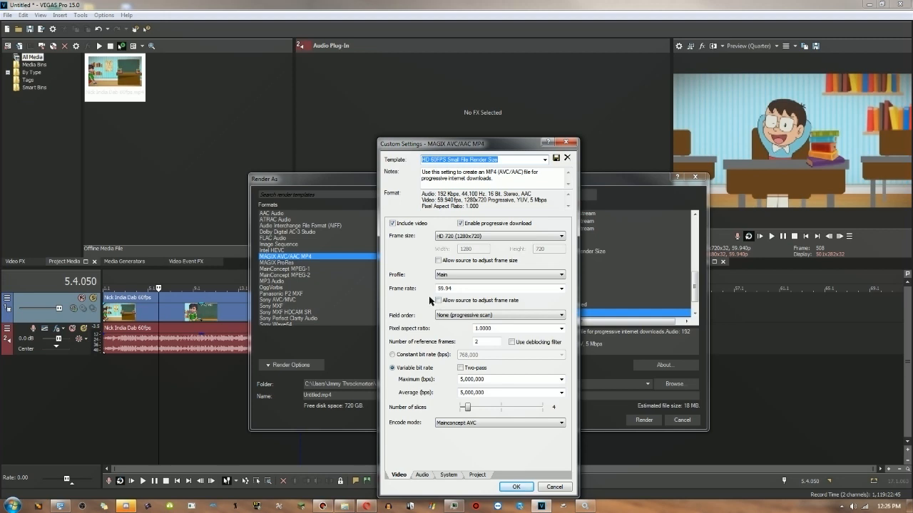
{"action": "mouse_move", "coordinate": [436, 309]}
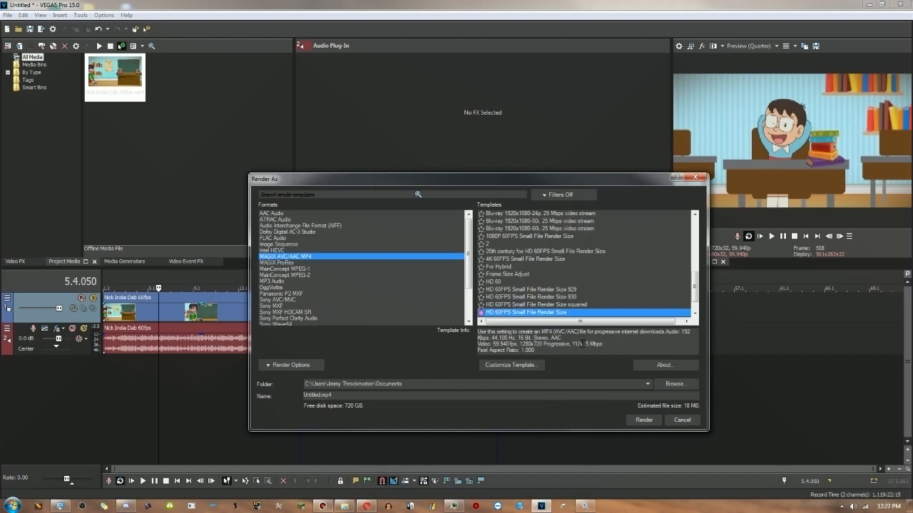
{"action": "mouse_move", "coordinate": [377, 353]}
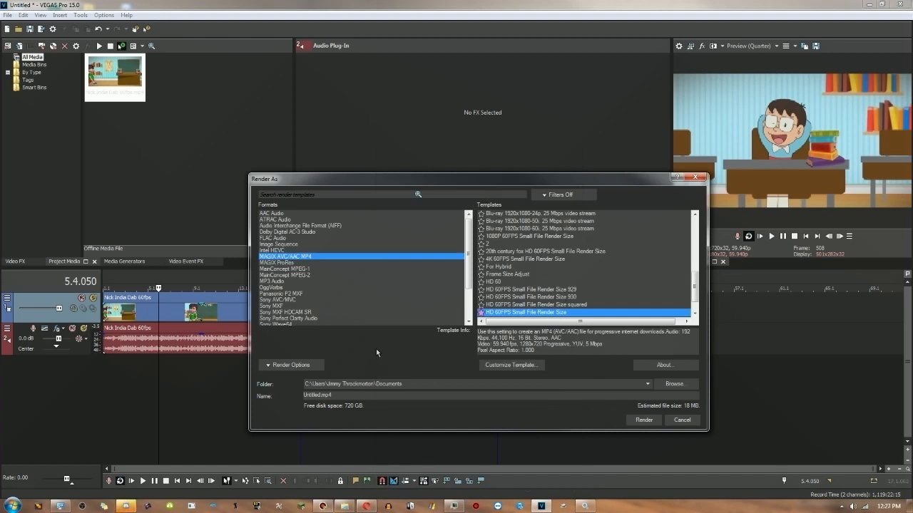
{"action": "mouse_move", "coordinate": [405, 322]}
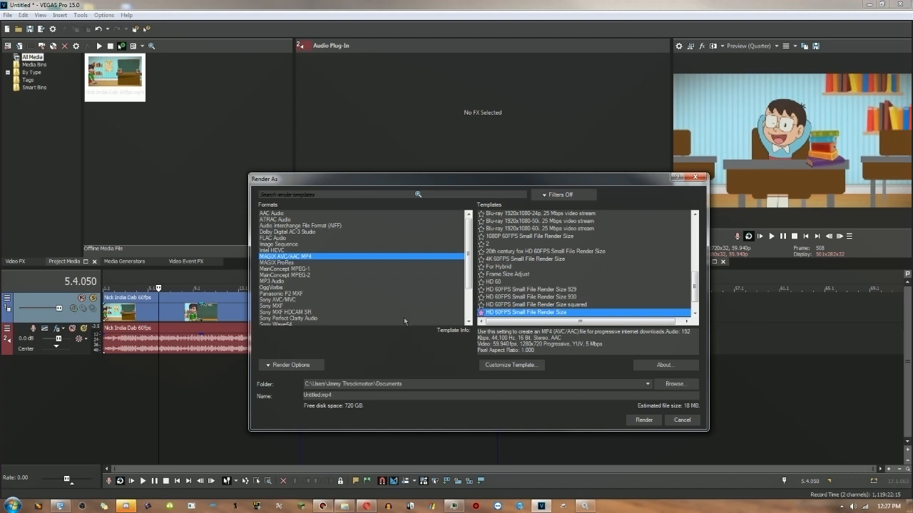